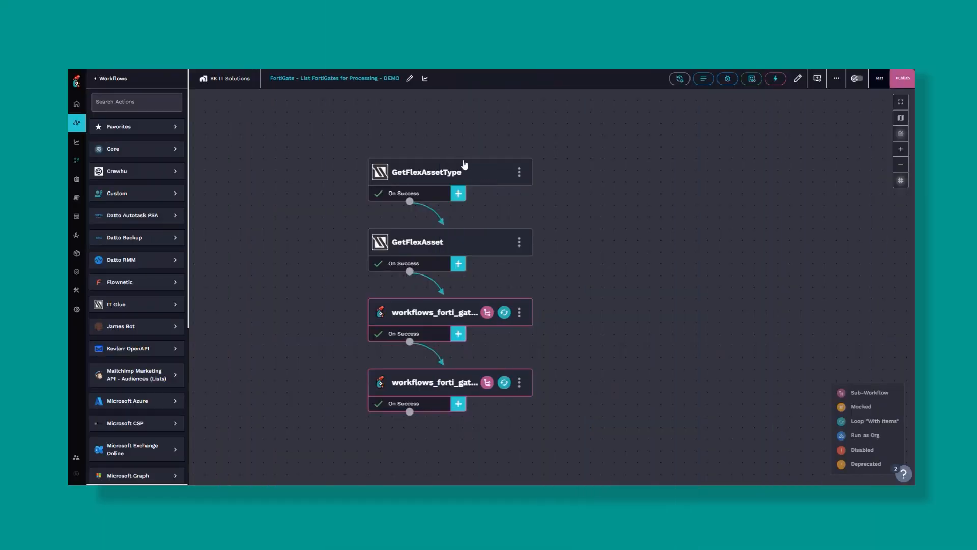
Inspect the GetFlexAssetType (Fortigate filter), GetFlexAsset, document-devices and config backup task settings.
{"action": "left_click", "coordinate": [434, 172]}
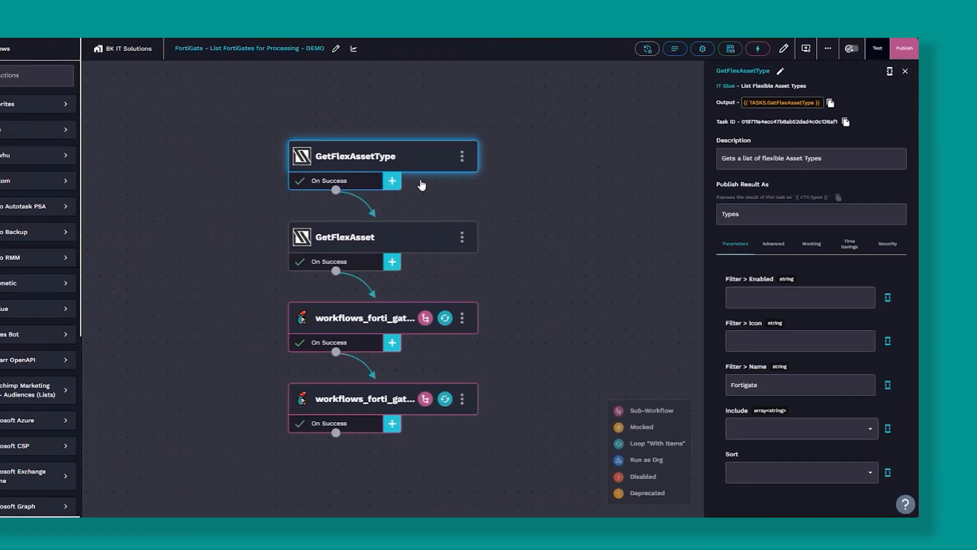
{"action": "left_click", "coordinate": [800, 385]}
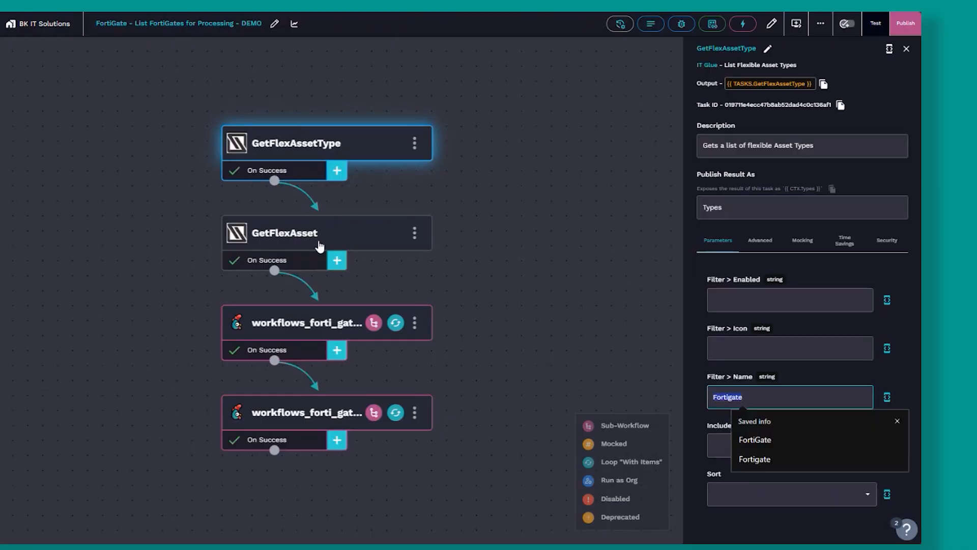
{"action": "left_click", "coordinate": [285, 232]}
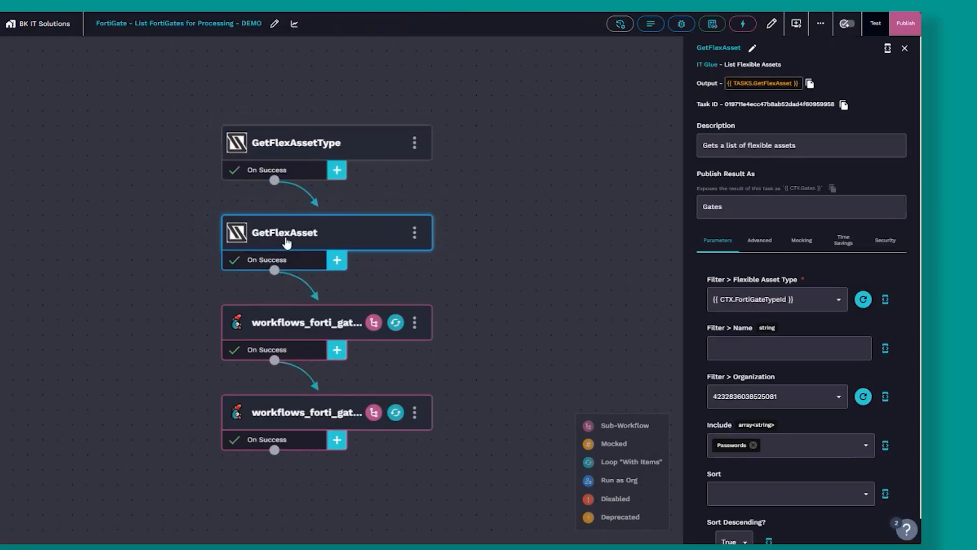
{"action": "left_click", "coordinate": [305, 322]}
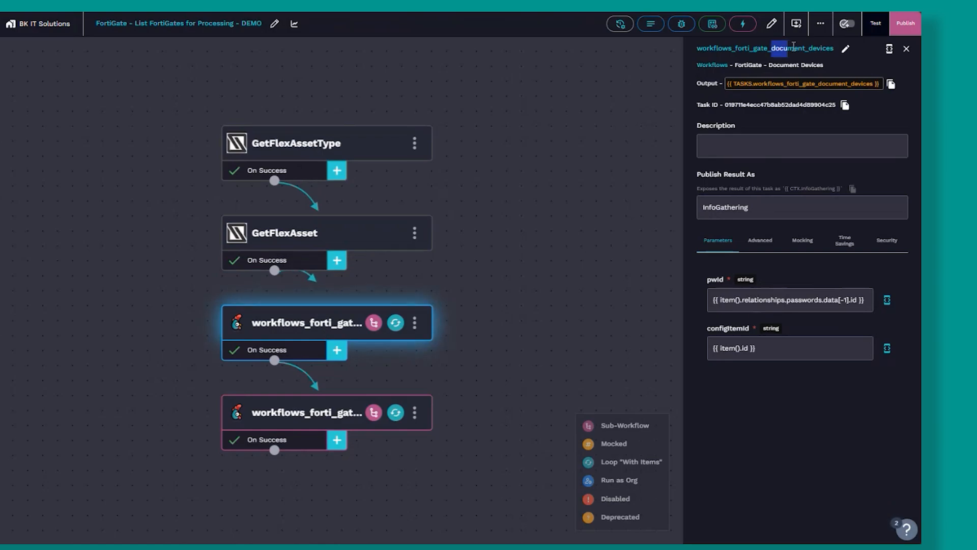
{"action": "left_click", "coordinate": [306, 412]}
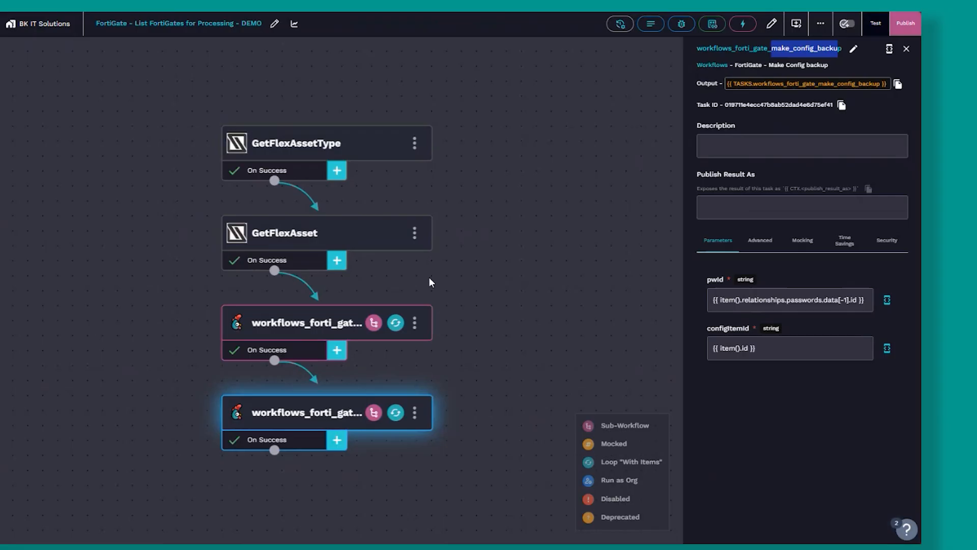
{"action": "left_click", "coordinate": [906, 49]}
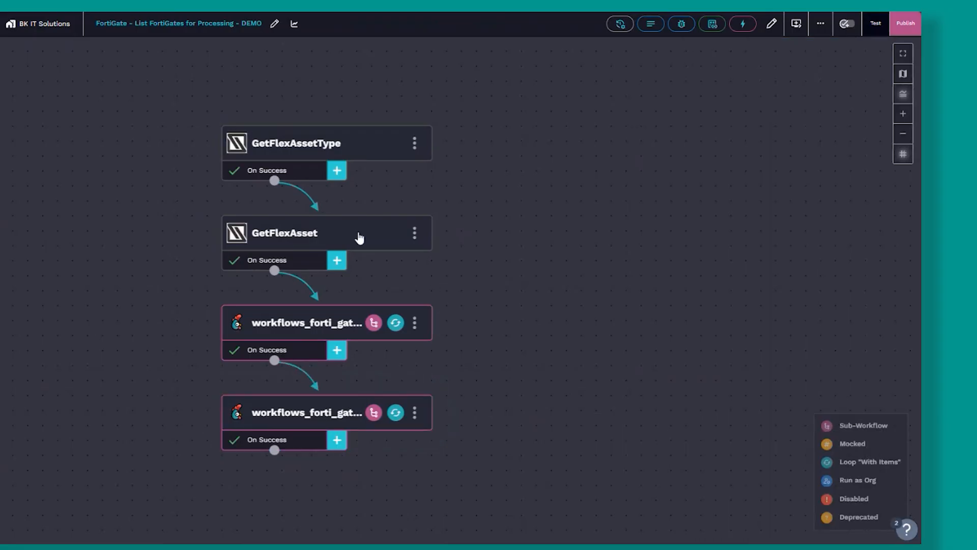
{"action": "mouse_move", "coordinate": [806, 36]}
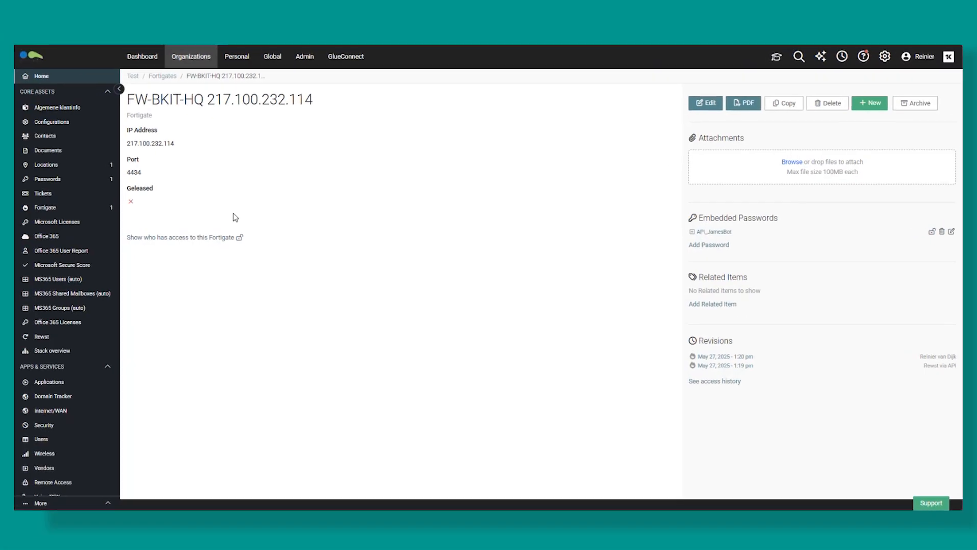
{"action": "mouse_move", "coordinate": [387, 311]}
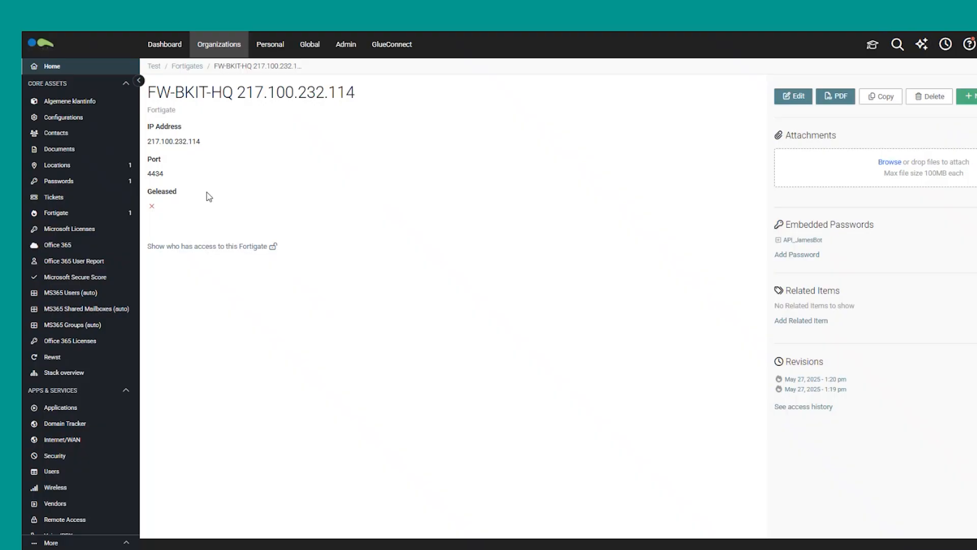
{"action": "mouse_move", "coordinate": [177, 181]}
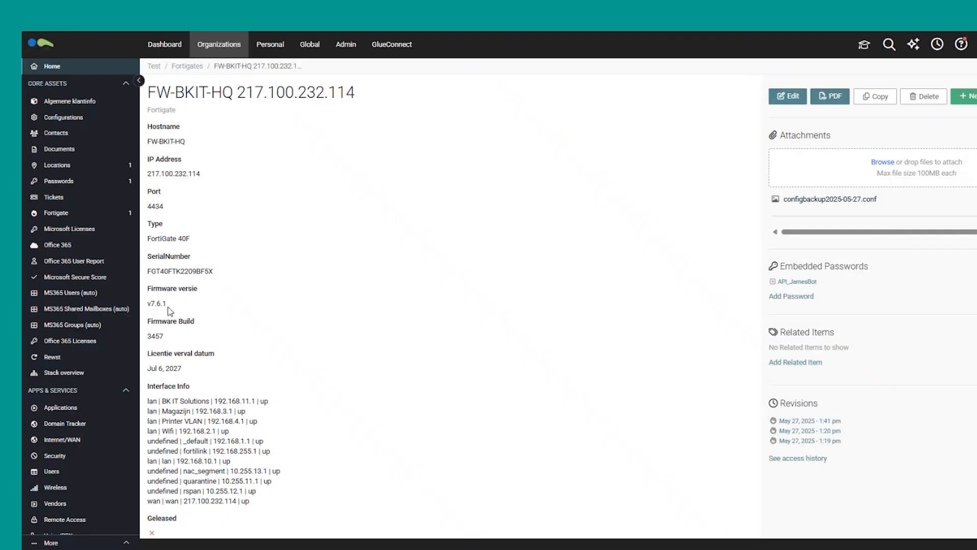
Highlight the newly filled FW-BKIT-HQ device details and scroll through the asset.
{"action": "double_click", "coordinate": [154, 336]}
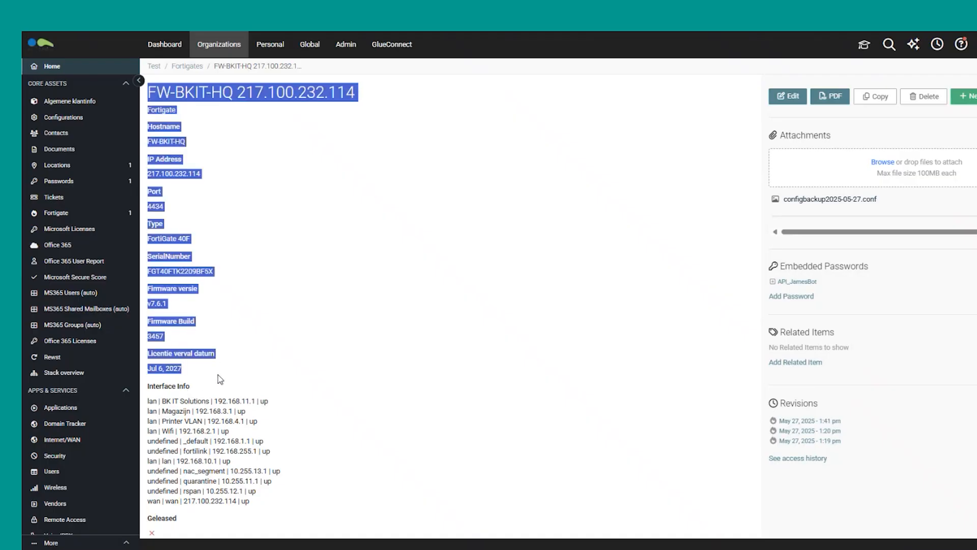
{"action": "scroll", "scroll_direction": "down", "scroll_amount": 3}
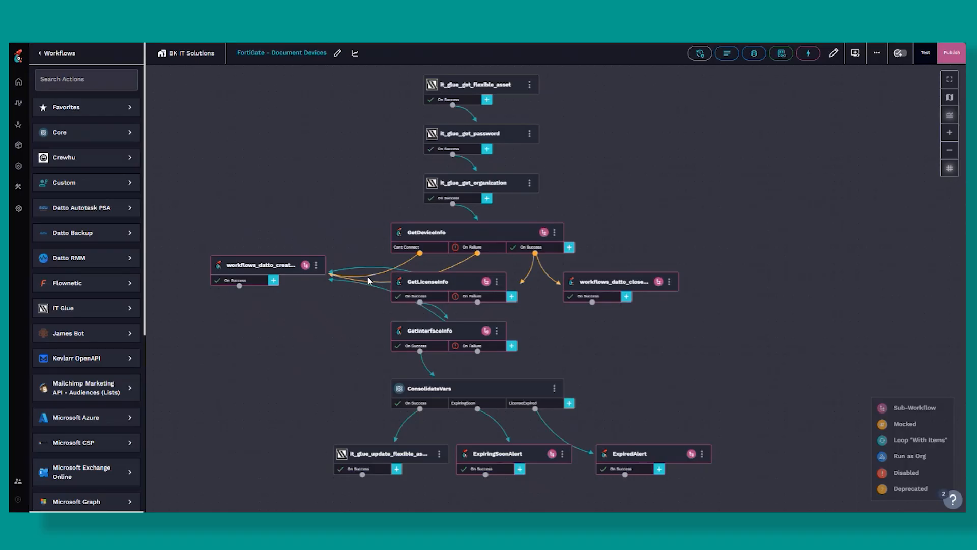
{"action": "mouse_move", "coordinate": [488, 151]}
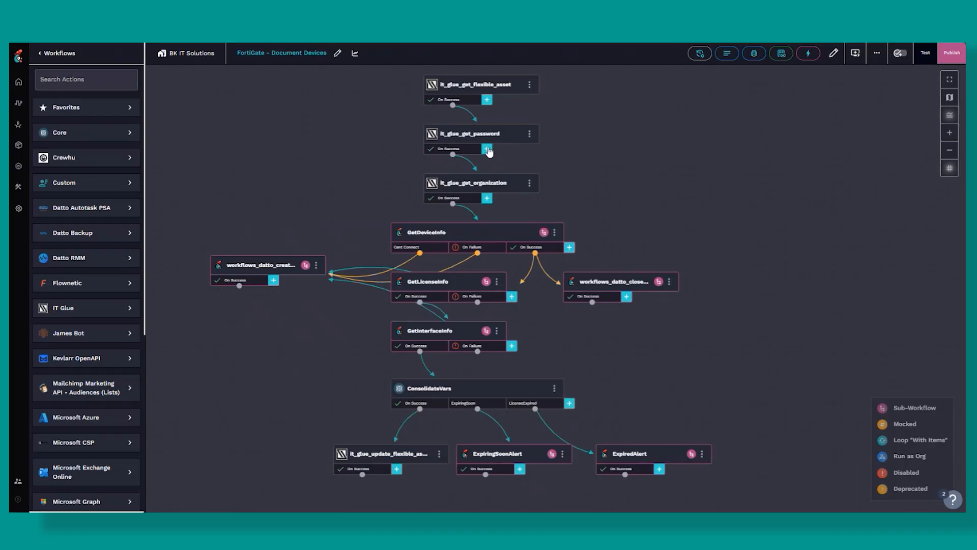
Review the it_glue_get_password parameters, then the GetDeviceInfo task settings.
{"action": "left_click", "coordinate": [480, 134]}
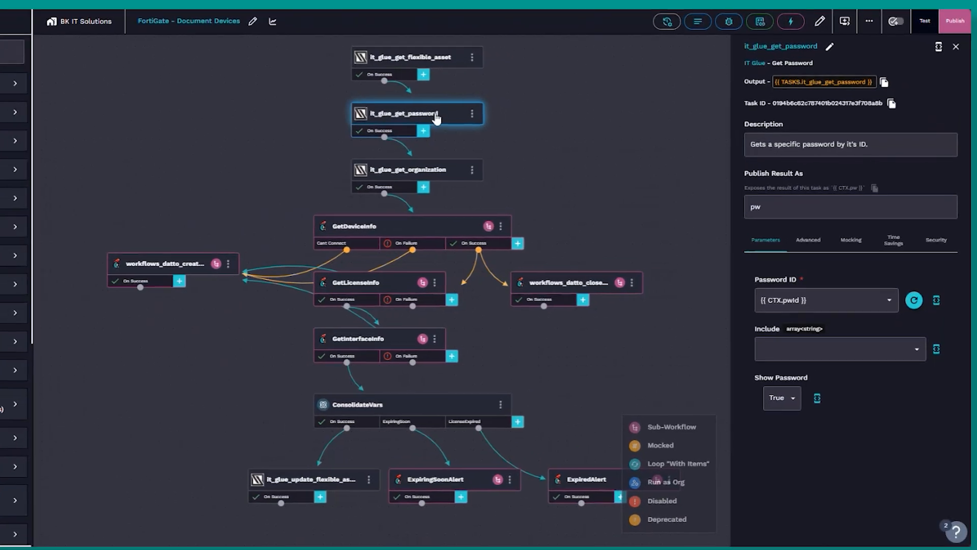
{"action": "left_click", "coordinate": [956, 46]}
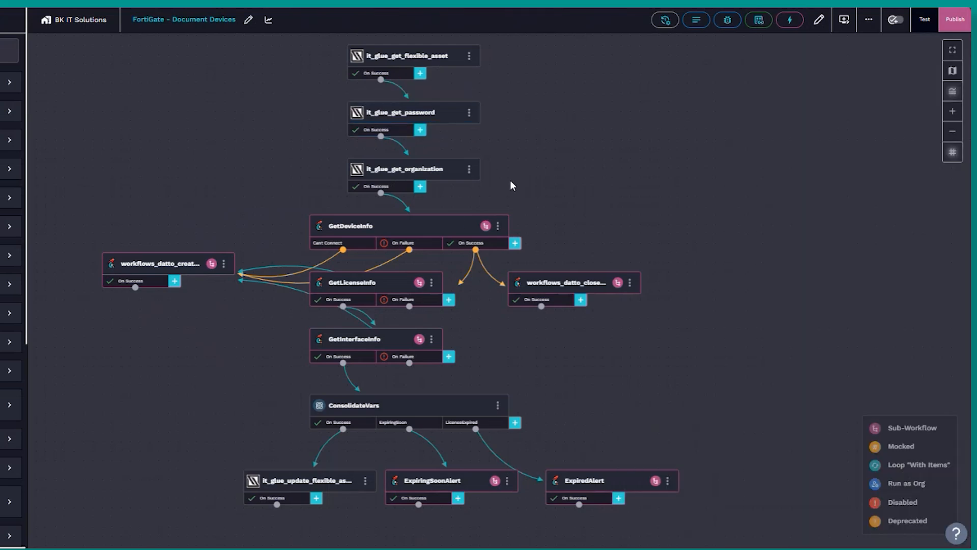
{"action": "left_click", "coordinate": [405, 225]}
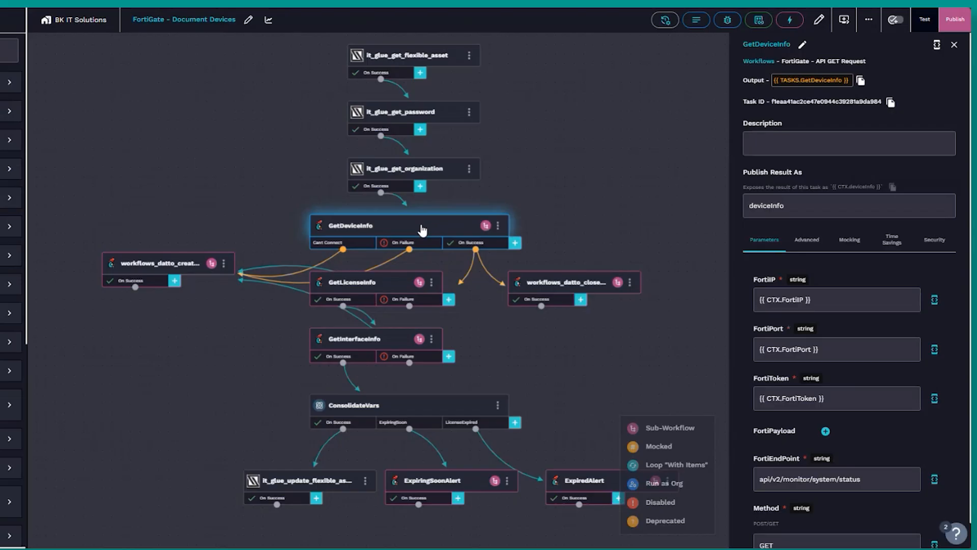
{"action": "mouse_move", "coordinate": [350, 242]}
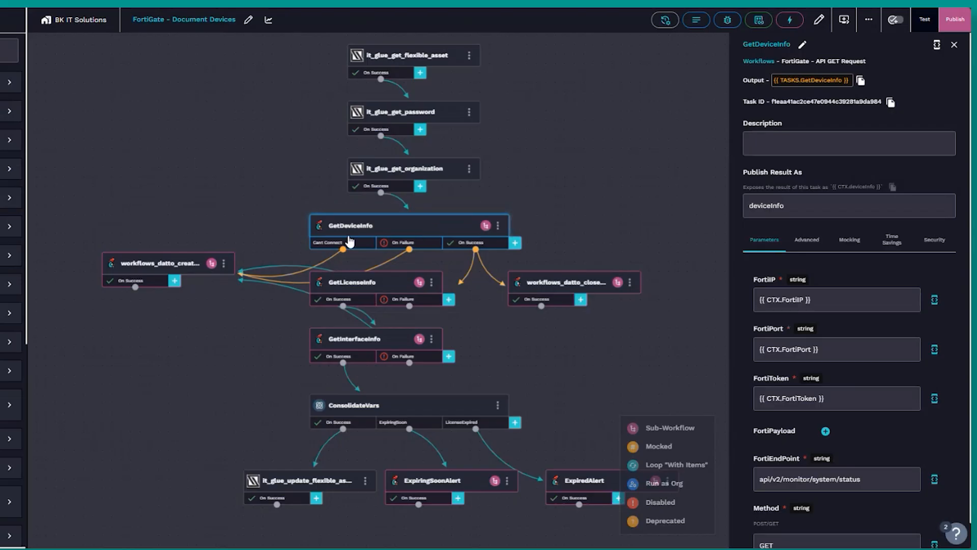
{"action": "mouse_move", "coordinate": [367, 293]}
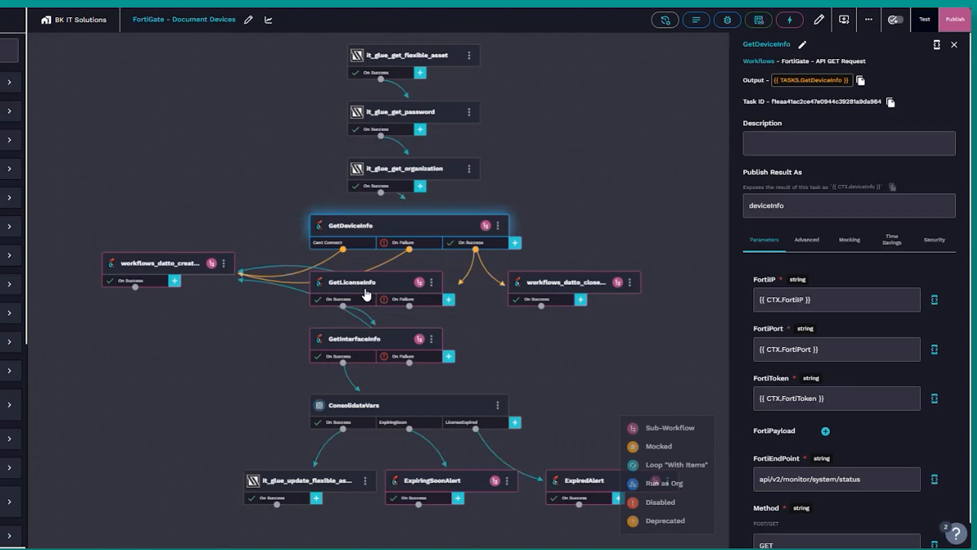
Inspect transition data aliases, the flexible asset update task, and ExpiringSoonAlert's expanded ticket text.
{"action": "left_click", "coordinate": [353, 338]}
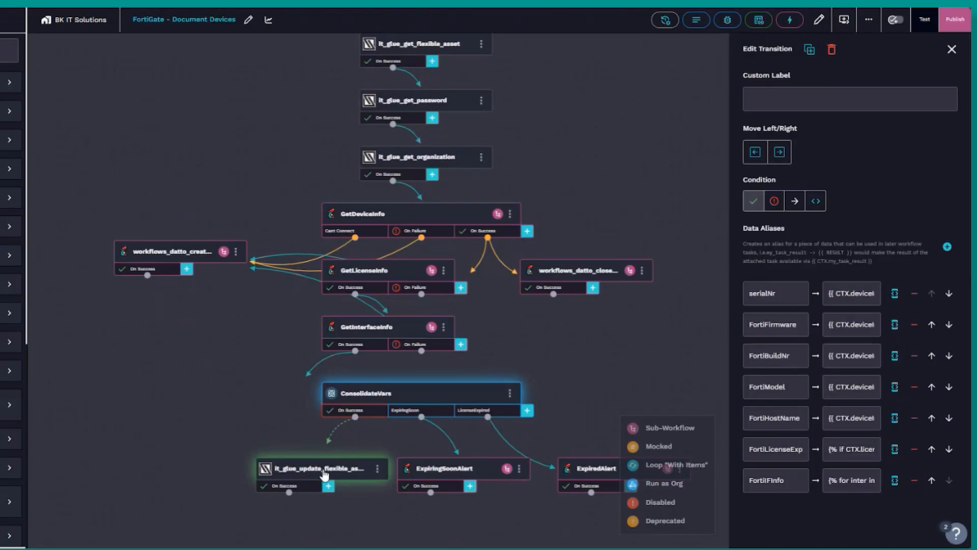
{"action": "left_click", "coordinate": [318, 468]}
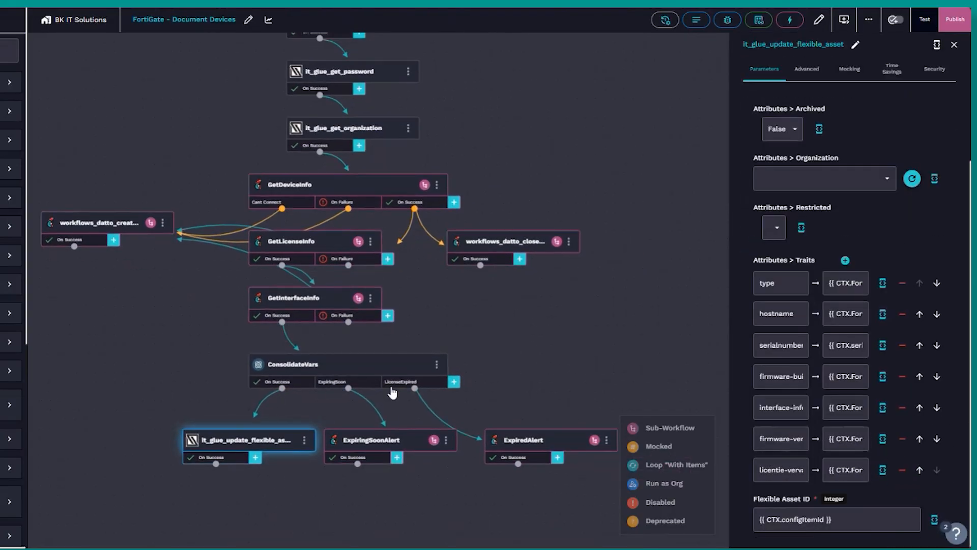
{"action": "left_click", "coordinate": [371, 439]}
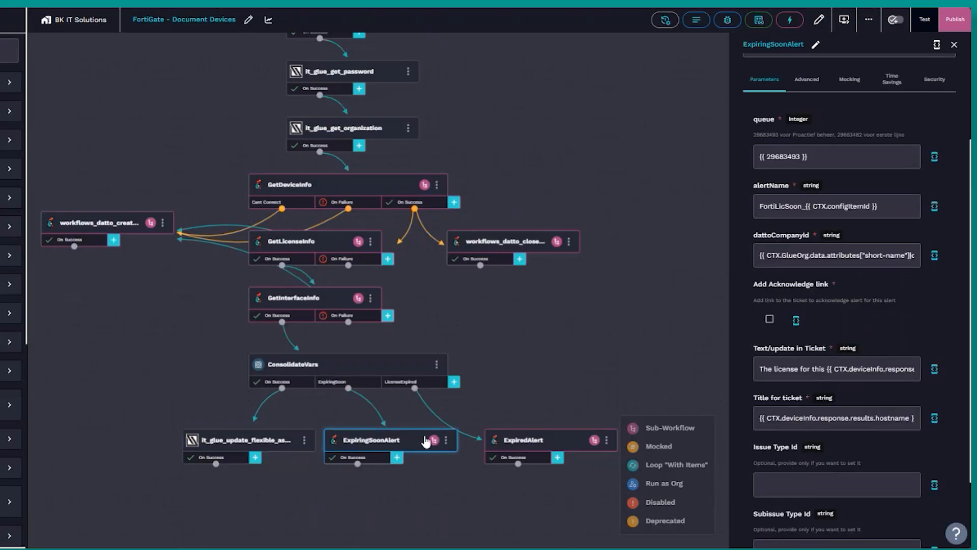
{"action": "left_click", "coordinate": [835, 255]}
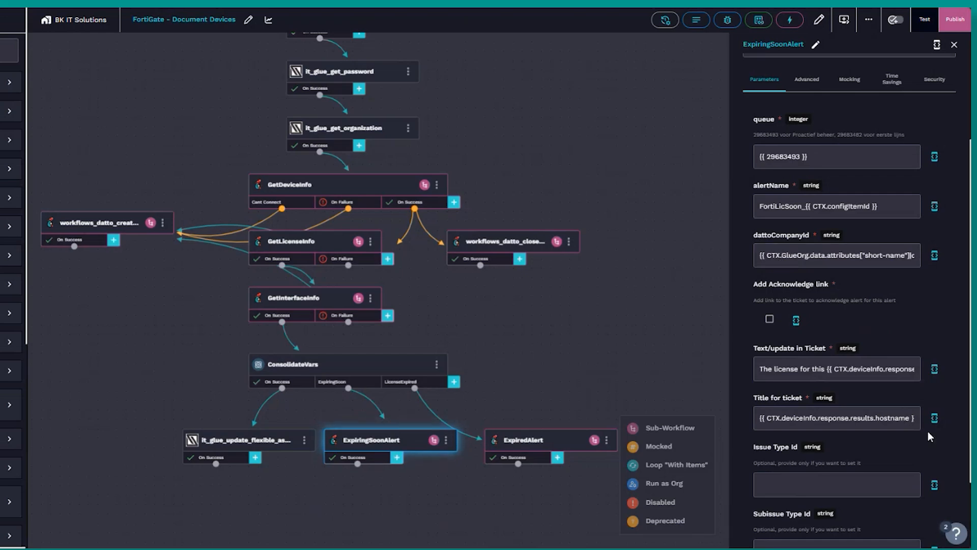
{"action": "left_click", "coordinate": [933, 369]}
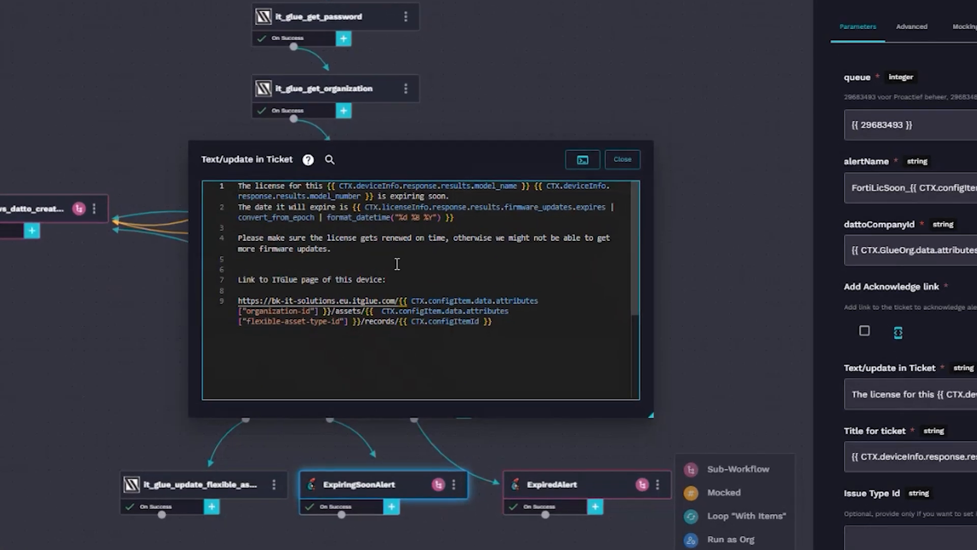